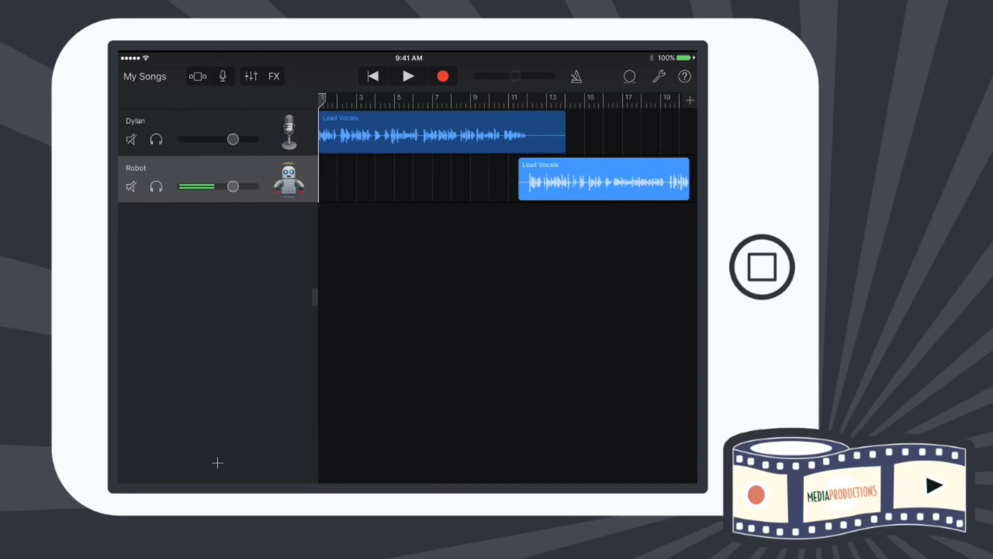
Step: Return to My Songs to rename the two-vocal-track song to 'Podcast'
left_click(144, 76)
type("Podcast")
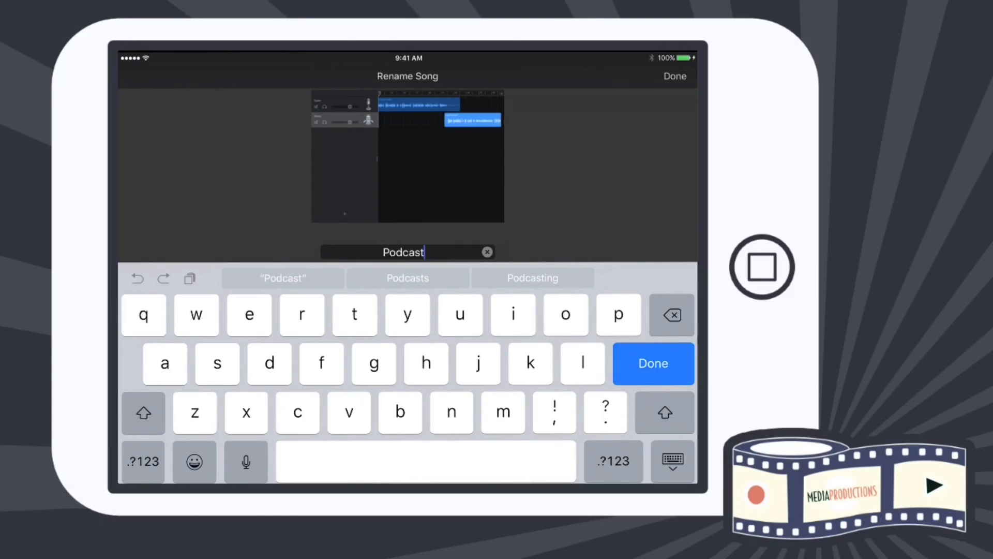
Step: Confirm the name 'Podcast' and share the song to iMovie at High Quality
left_click(653, 364)
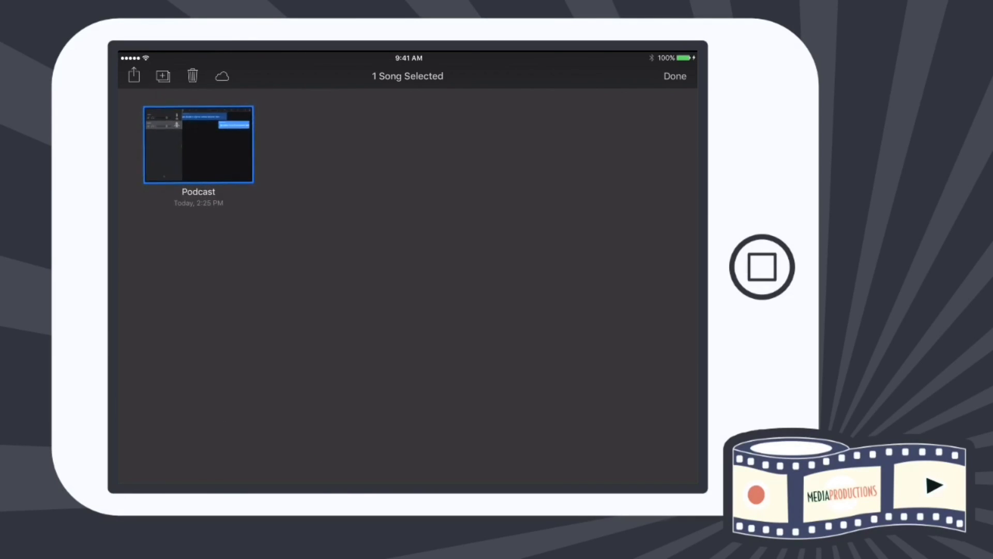
left_click(133, 76)
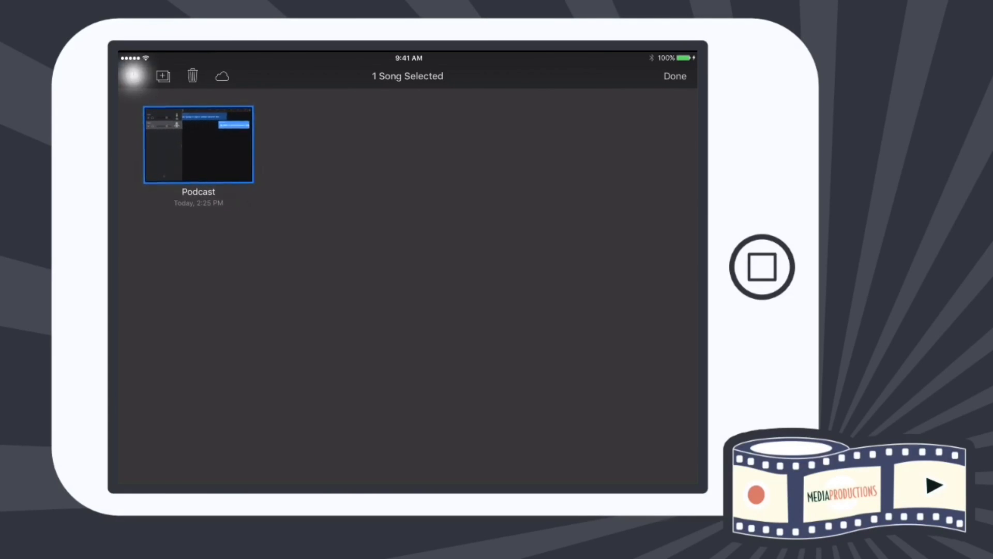
left_click(133, 76)
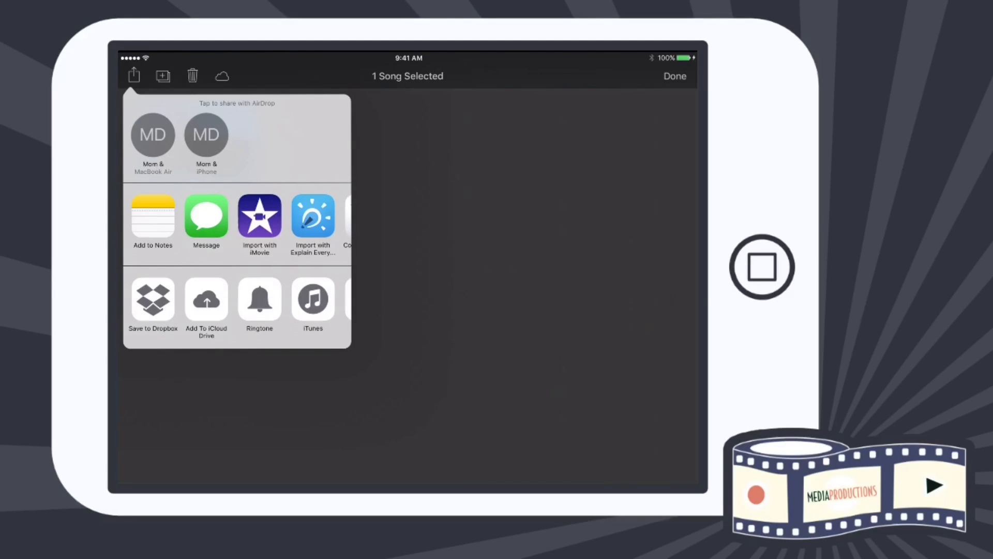
left_click(312, 300)
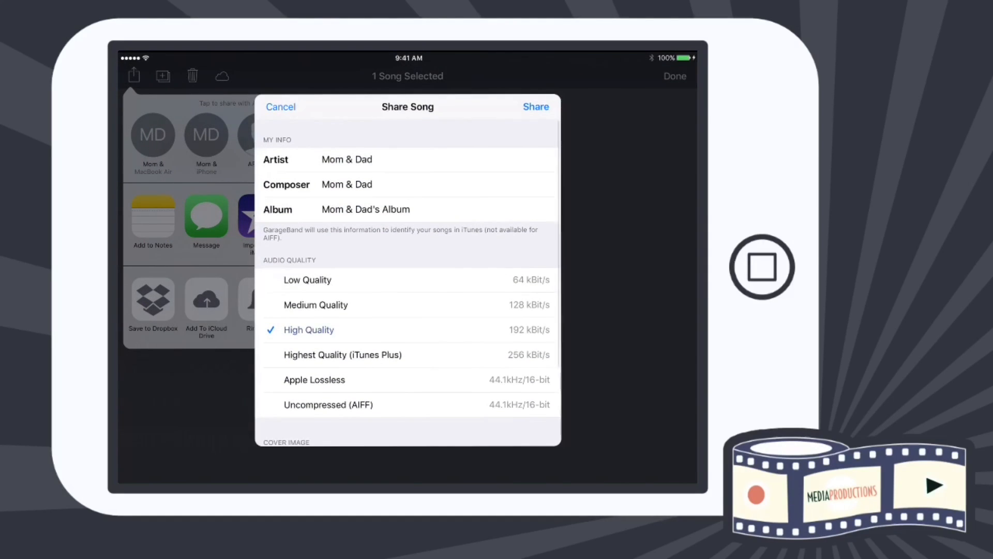
left_click(535, 107)
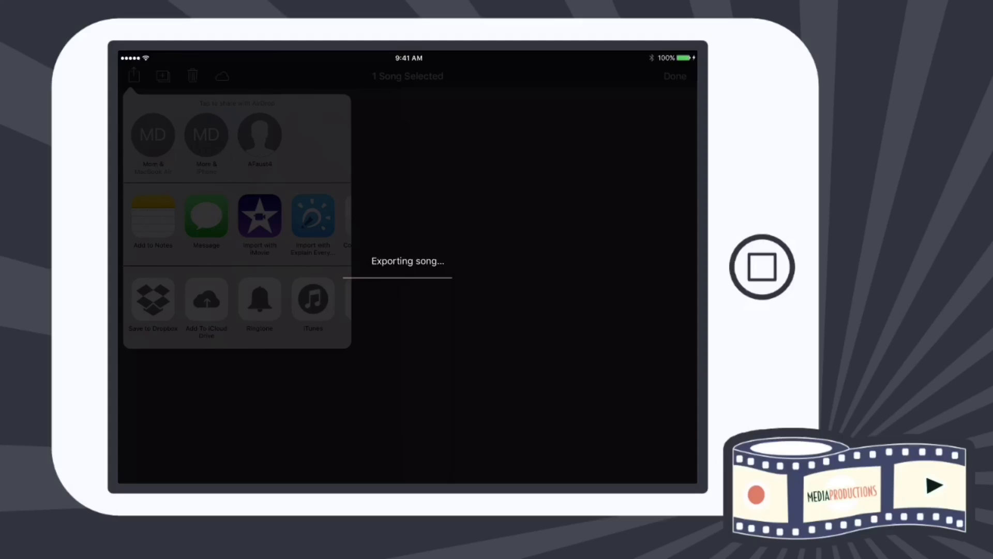